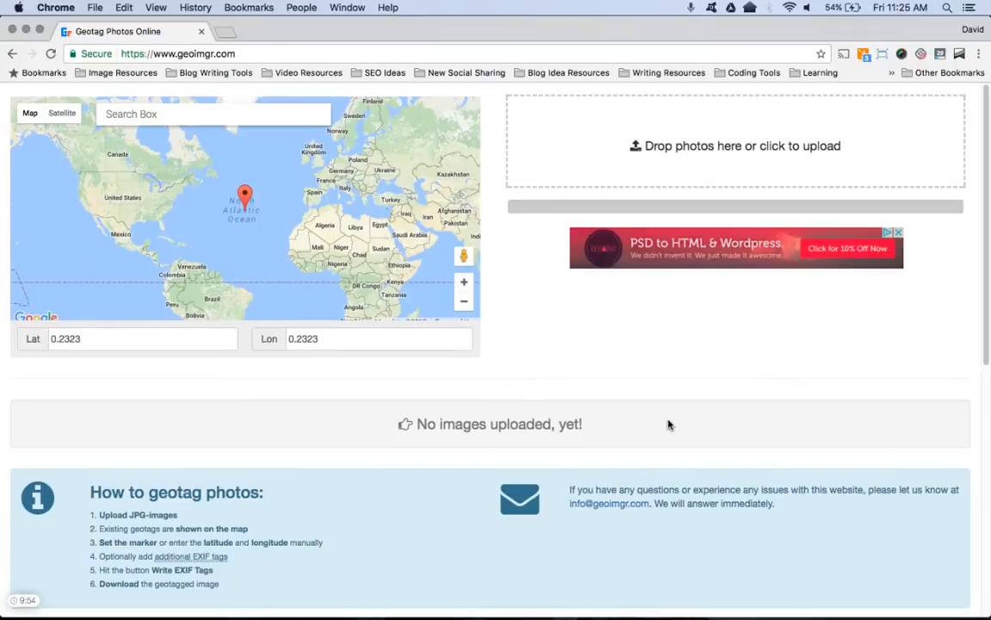
mouse_move(312, 153)
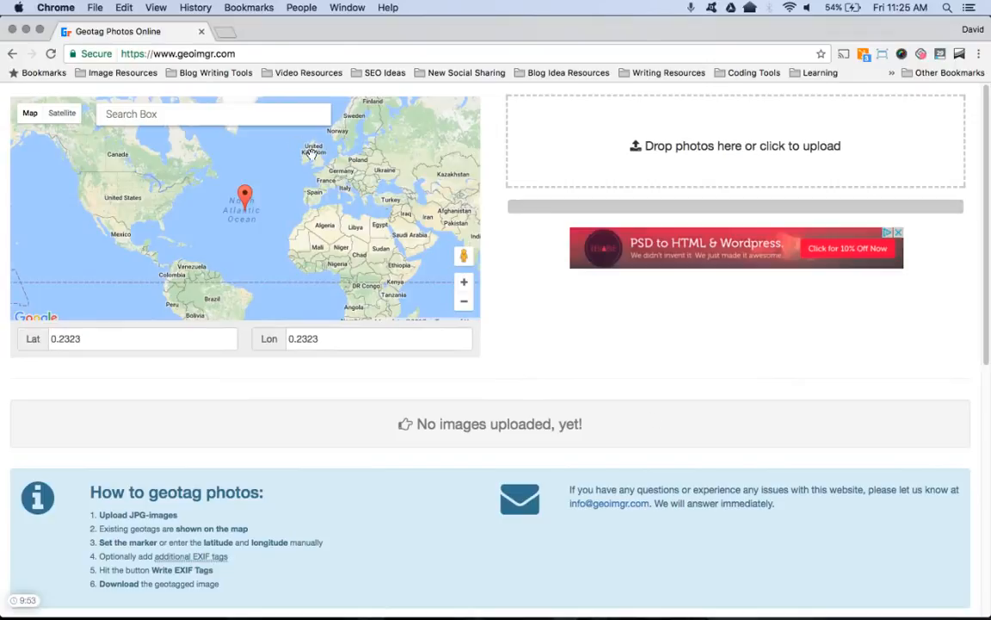
mouse_move(196, 62)
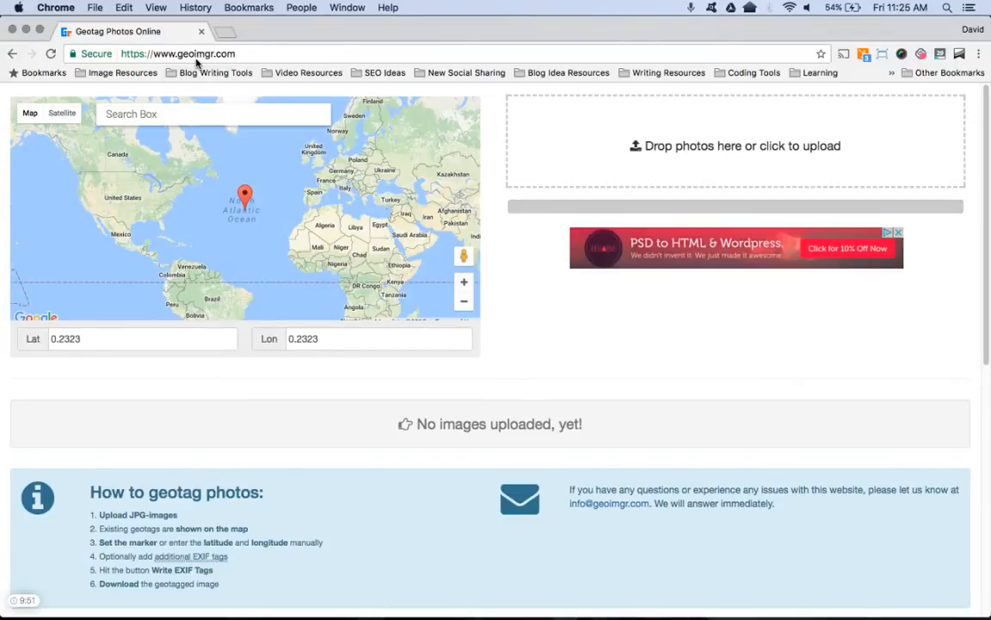
mouse_move(255, 57)
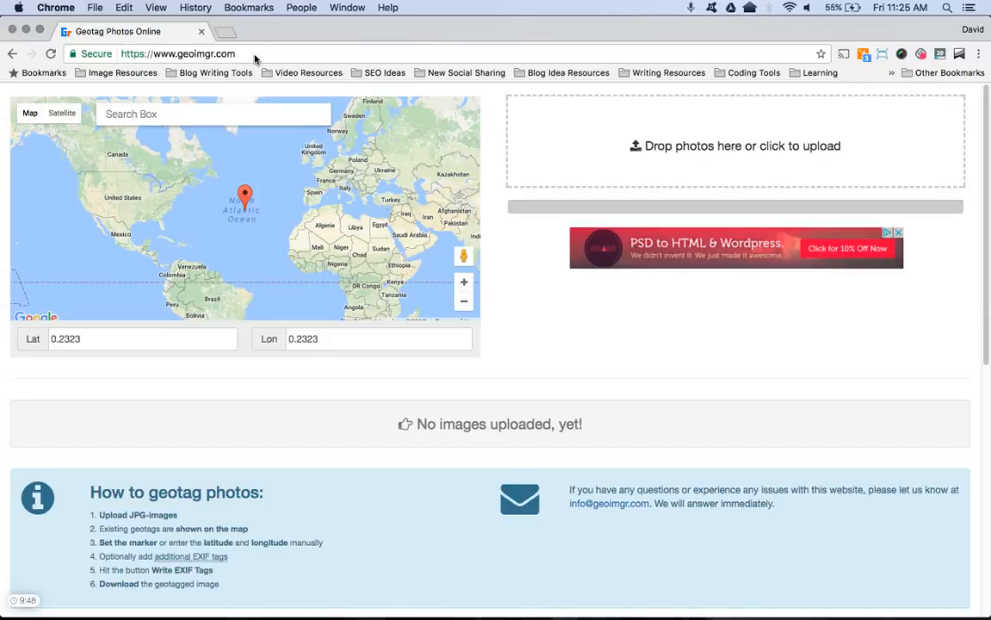
mouse_move(725, 419)
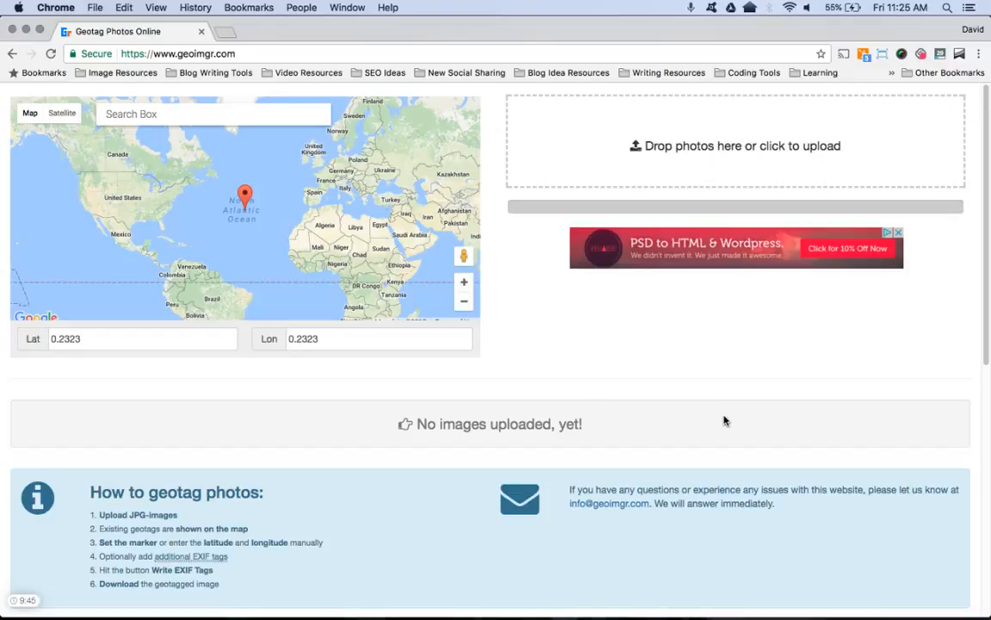
mouse_move(697, 404)
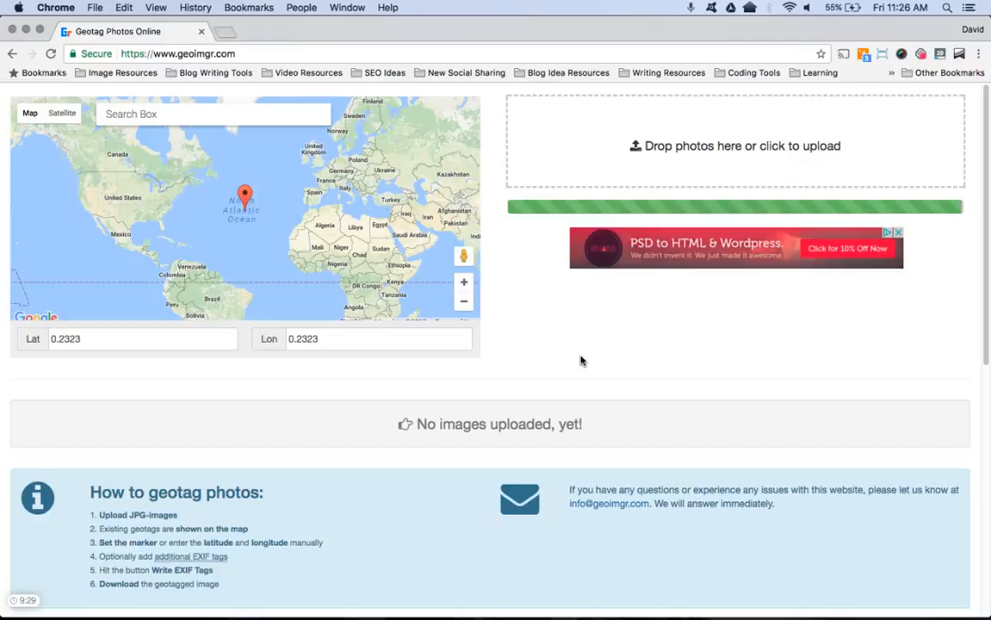
mouse_move(140, 129)
type("209")
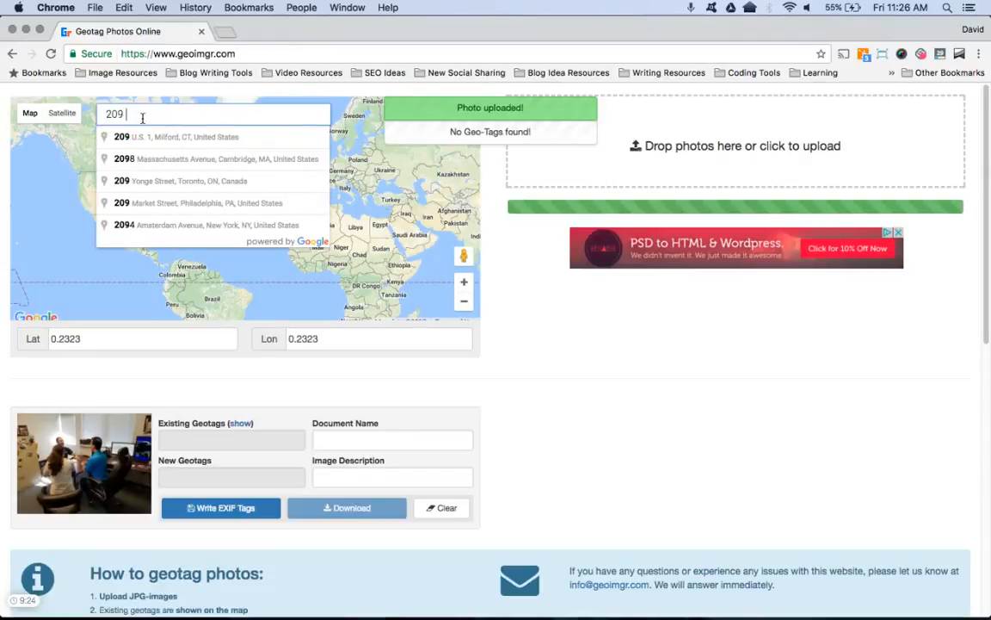
type("North Moss Road, Winter Springs, FL, Unitec")
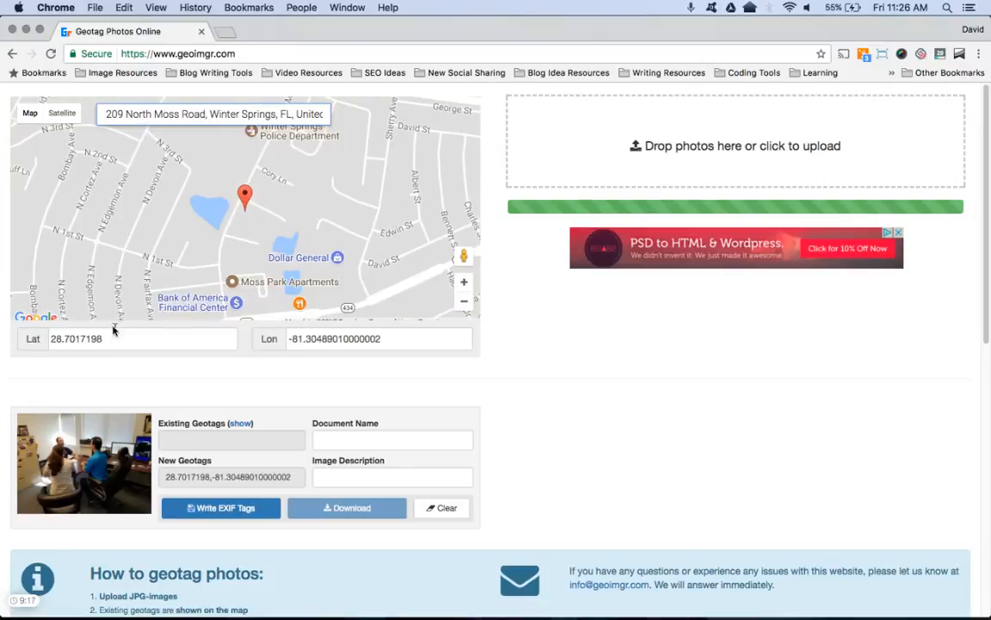
mouse_move(580, 359)
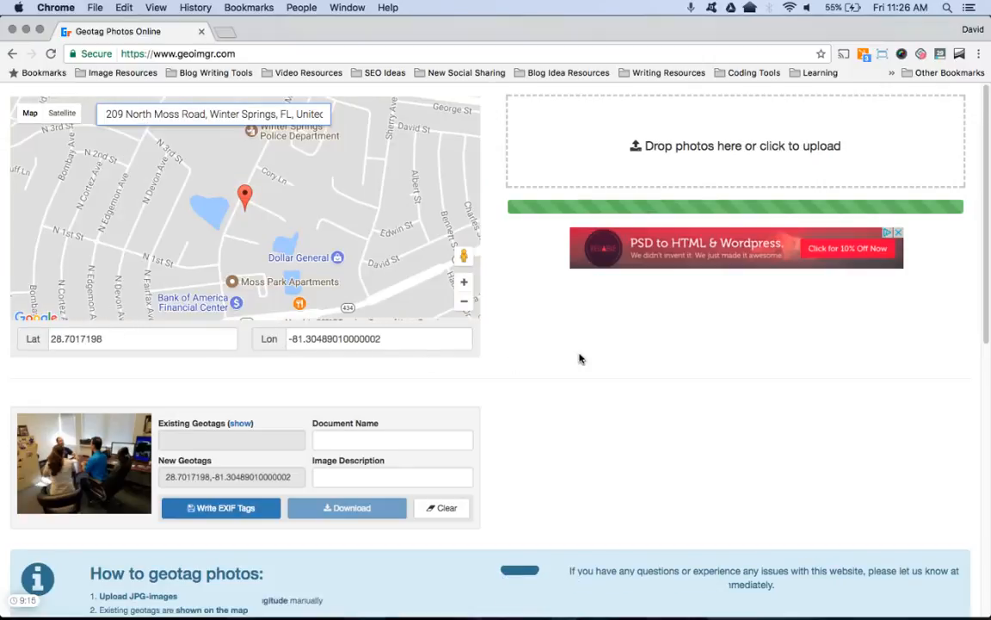
- Write the searched latitude and longitude into the photo's EXIF tags
scroll("down", 3)
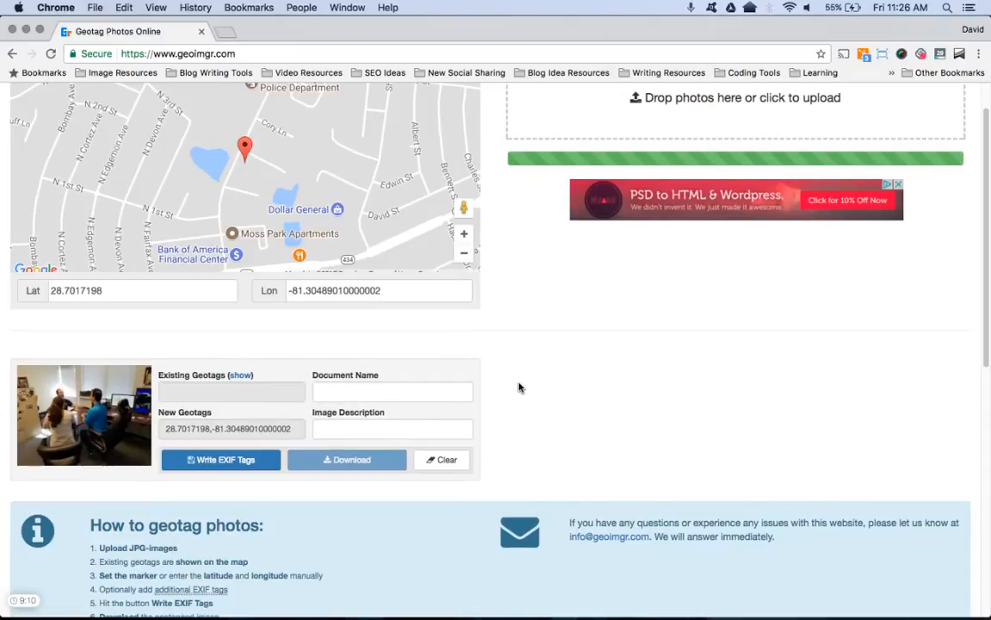
scroll("down", 3)
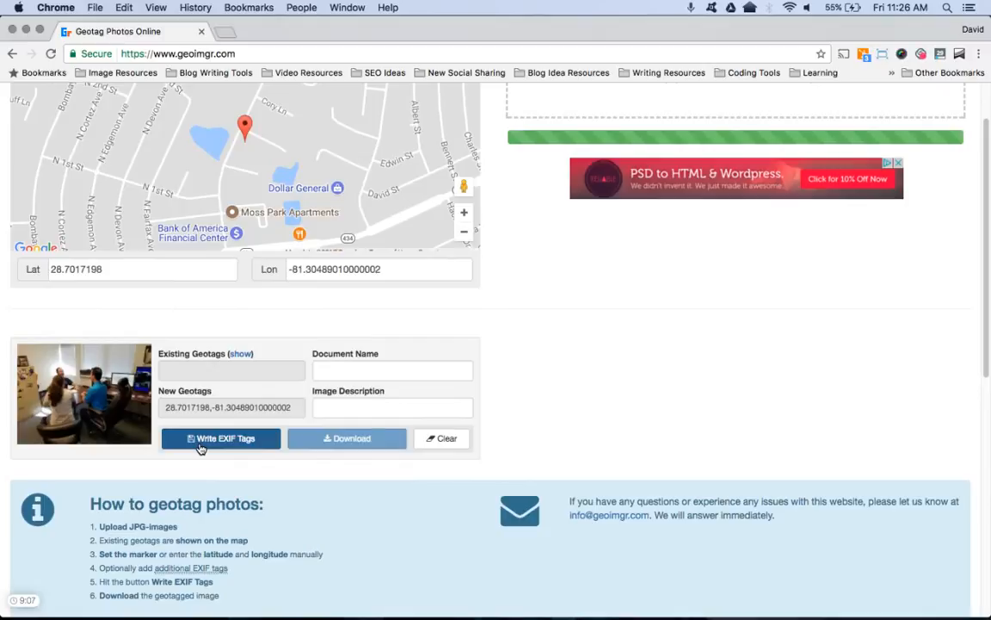
left_click(221, 438)
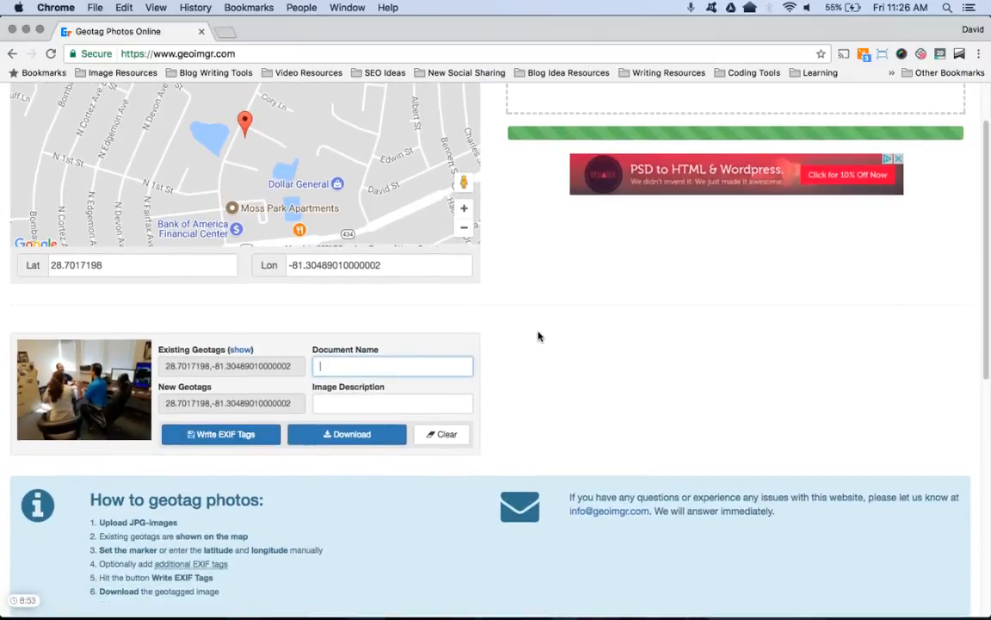
- Set Document Name 'Clarity Meeting' and description 'Meeting with Clarity Client', then write the tags
type("Clarity Meeting")
left_click(393, 403)
type("Meeting with Clarity Cl")
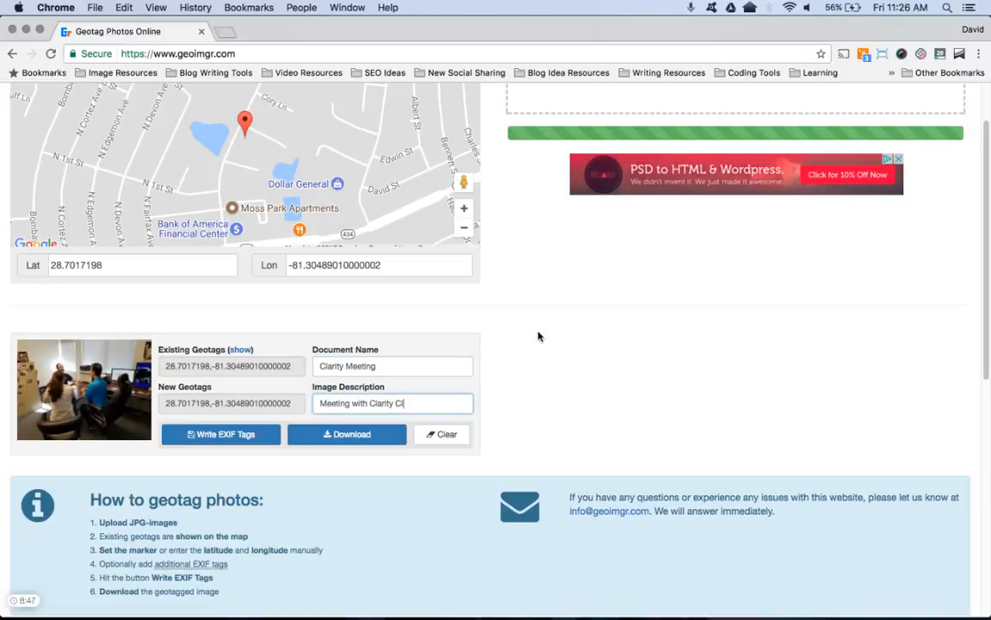
type("ent")
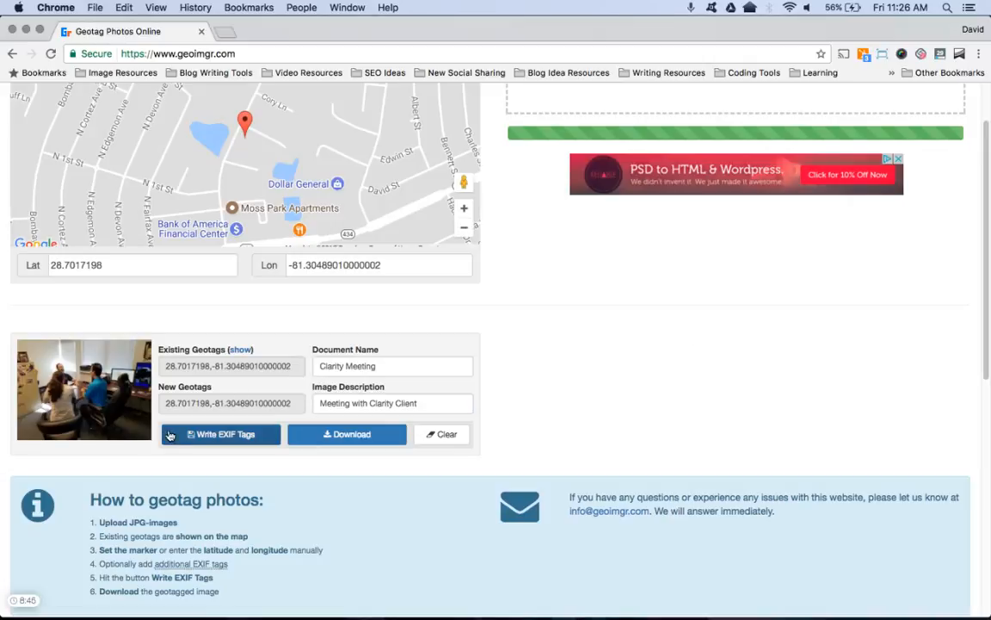
left_click(220, 434)
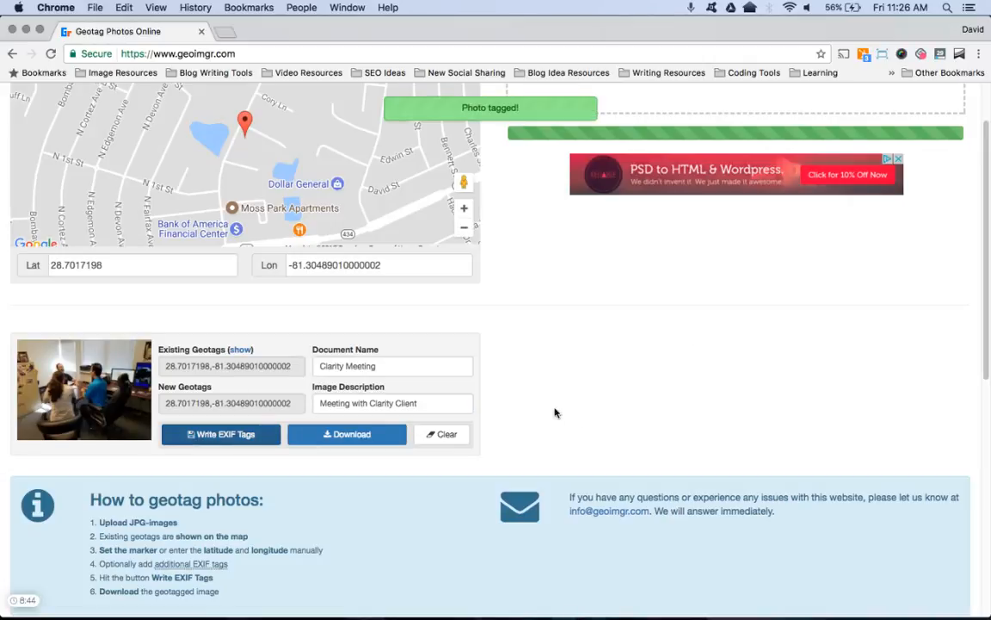
left_click(347, 434)
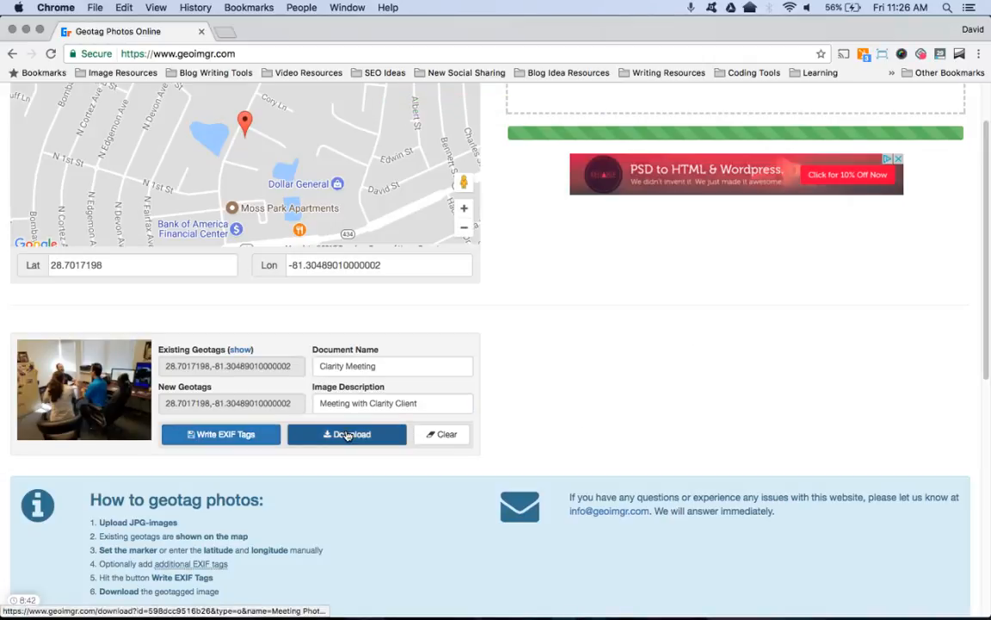
left_click(347, 433)
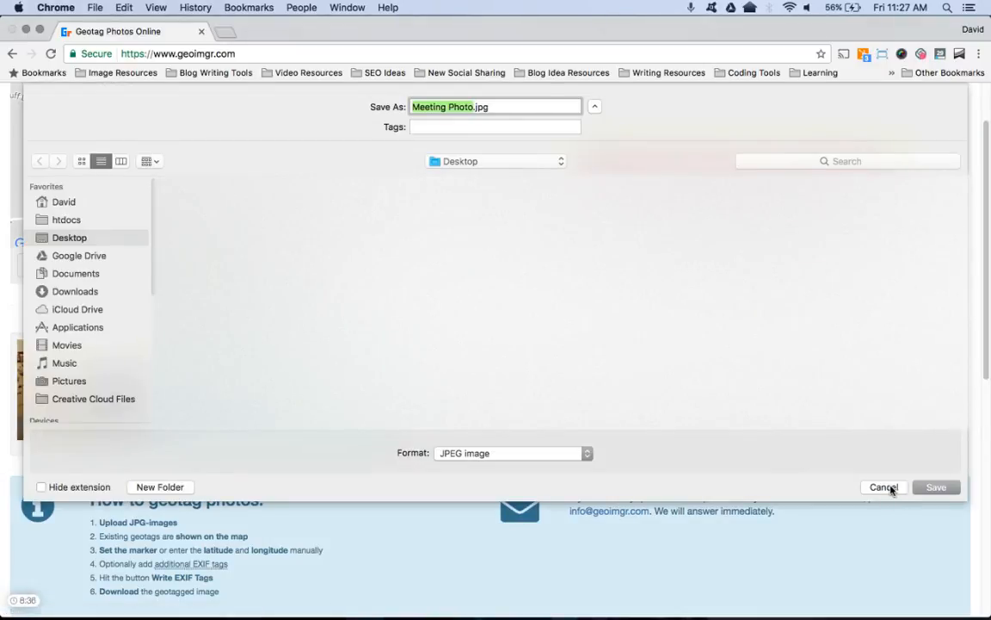
left_click(883, 487)
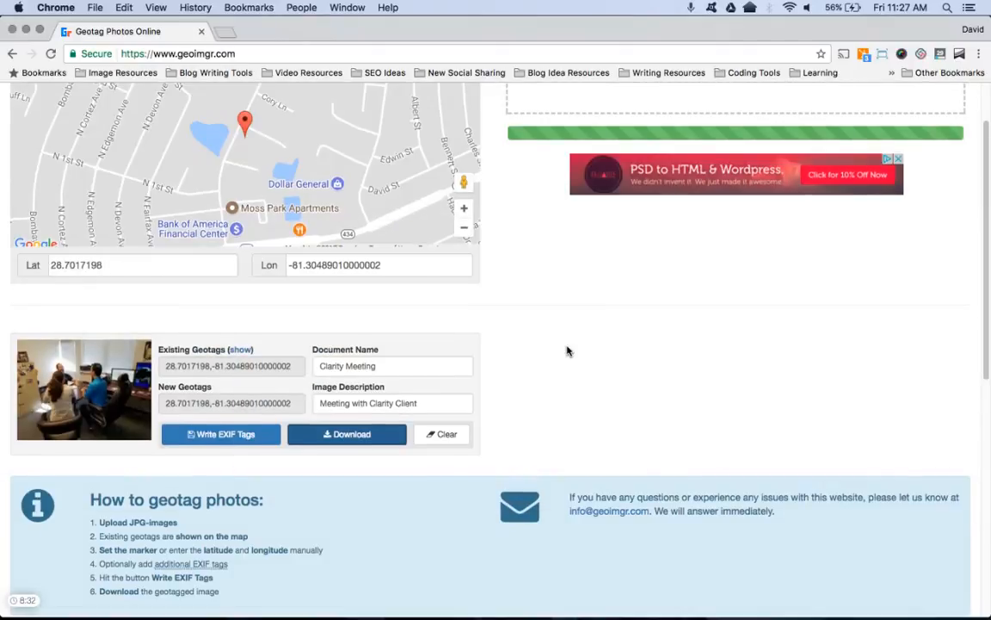
scroll("up", 3)
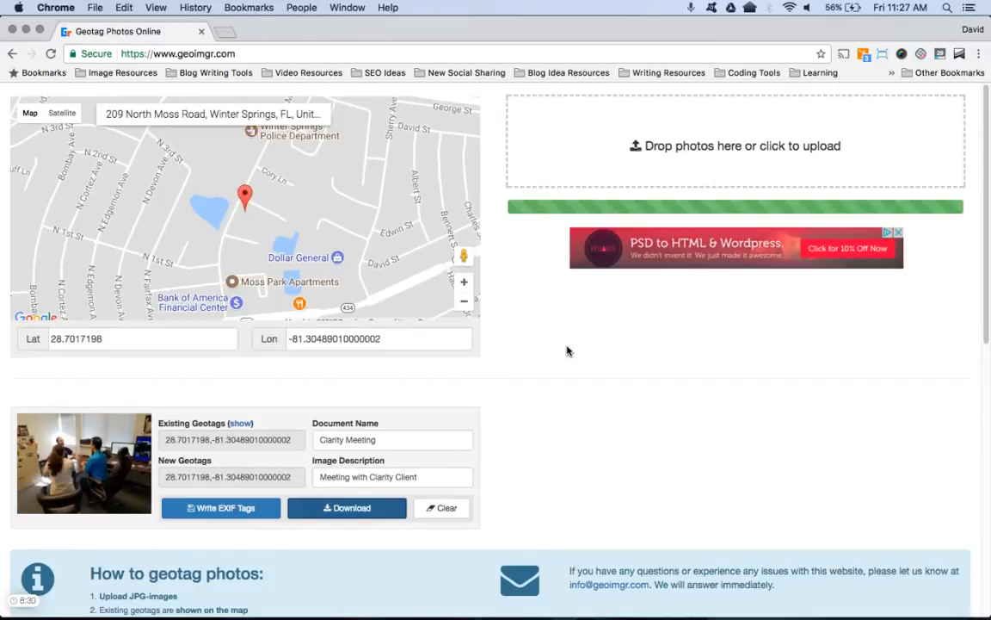
mouse_move(308, 466)
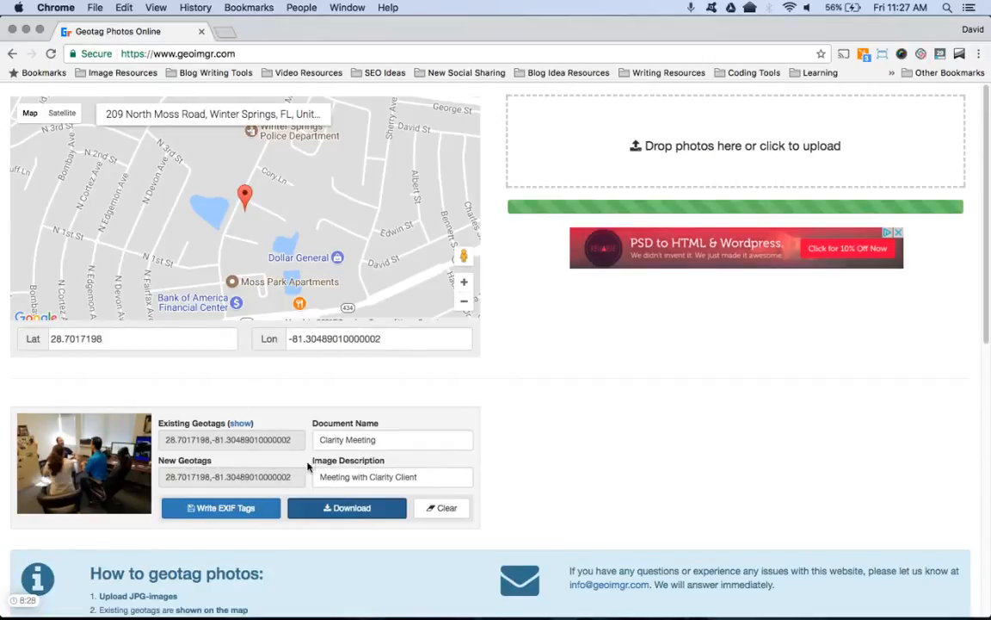
mouse_move(556, 450)
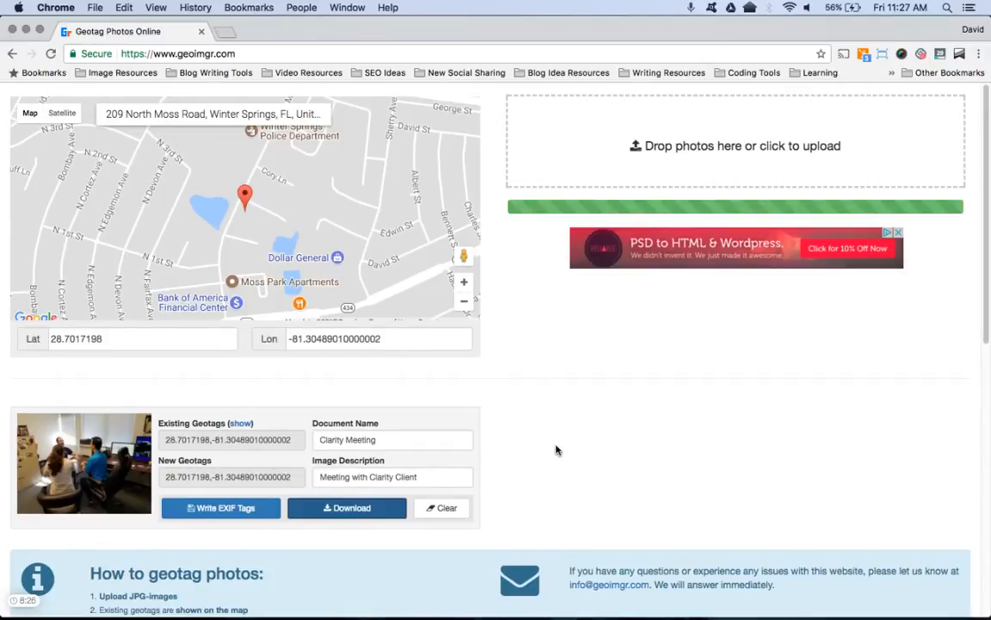